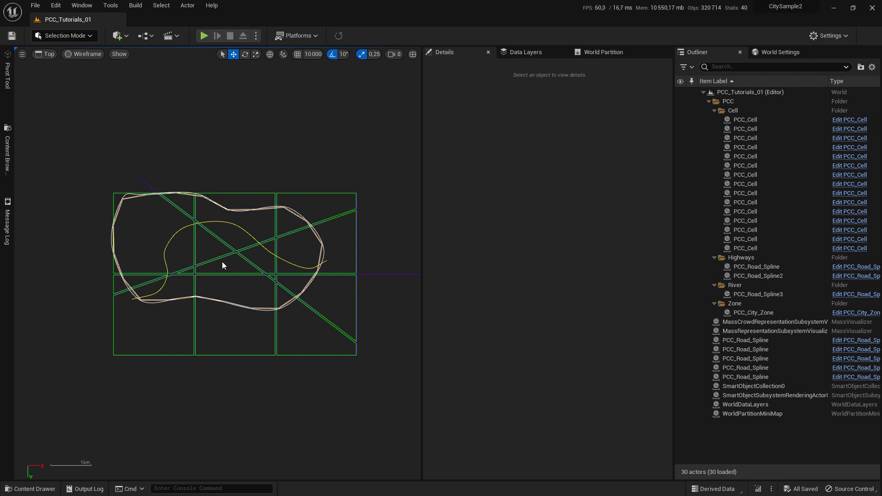
mouse_move(219, 270)
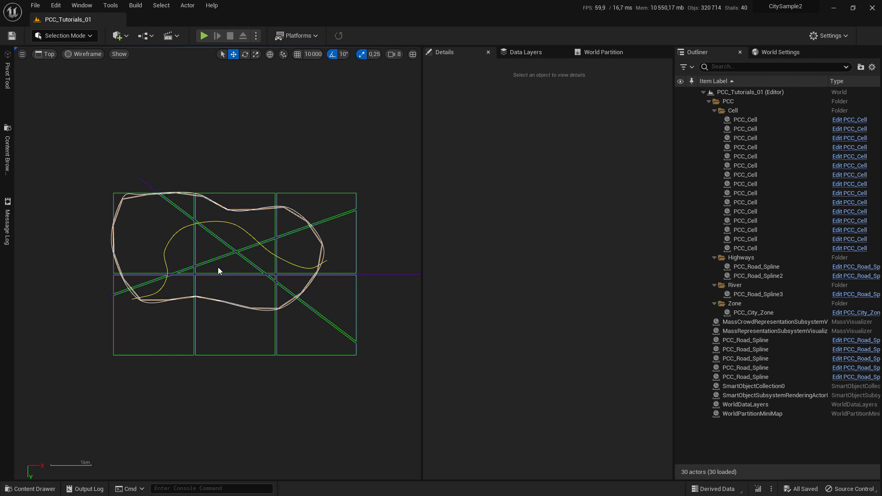
mouse_move(145, 242)
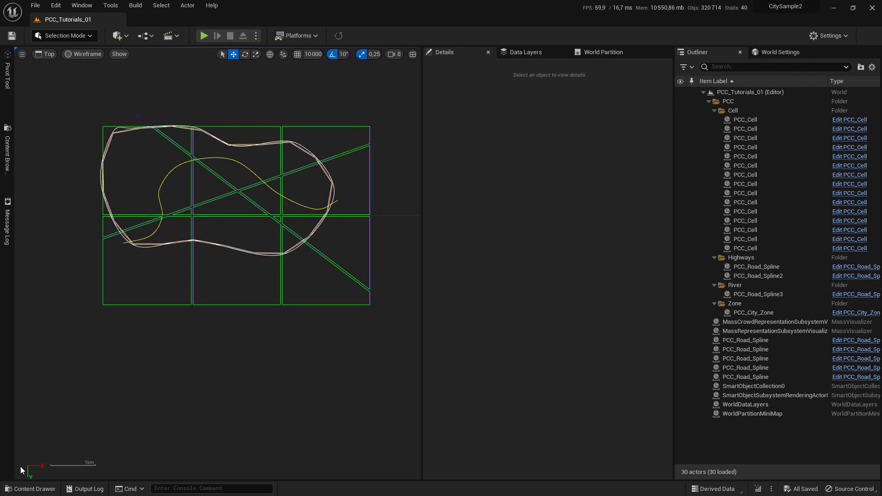
Step: Place a PCC_Road_Spline from the project assets and set its Road Type to Highways
click(31, 488)
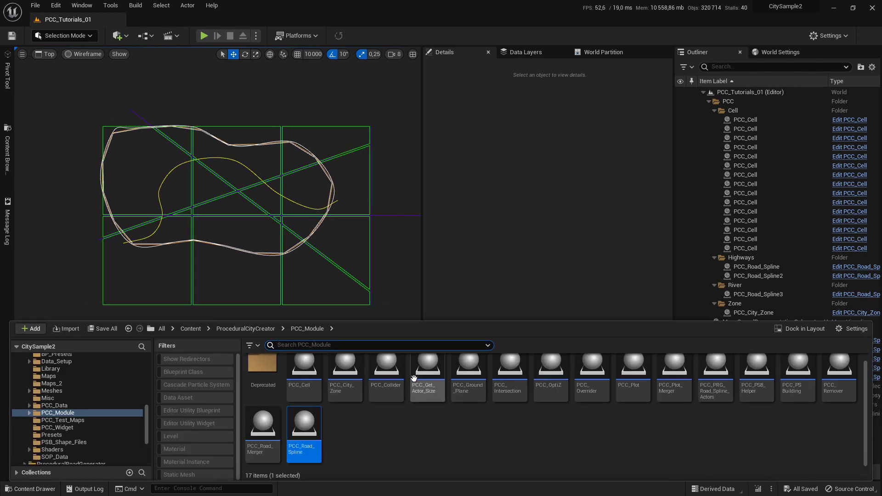
mouse_move(304, 422)
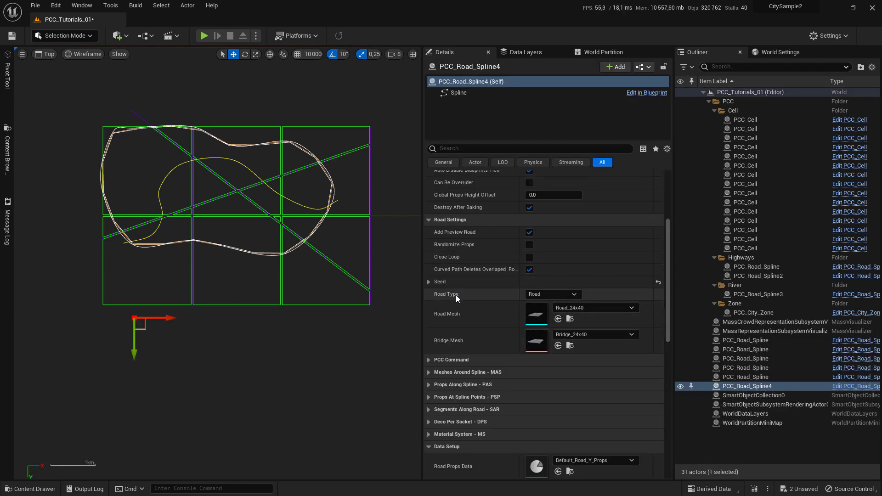
click(551, 294)
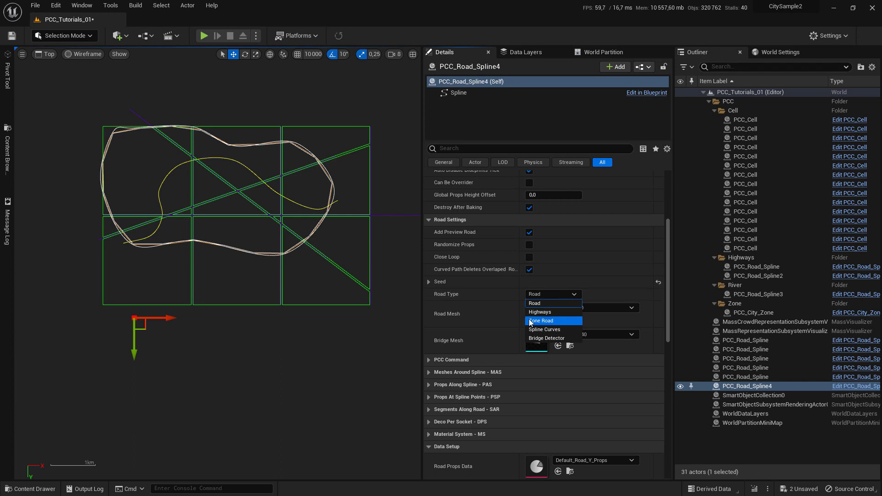
click(539, 311)
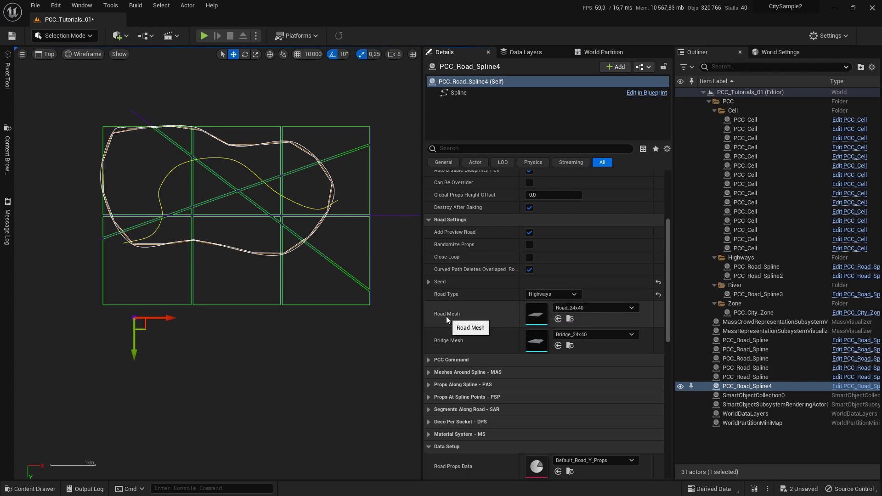
mouse_move(585, 308)
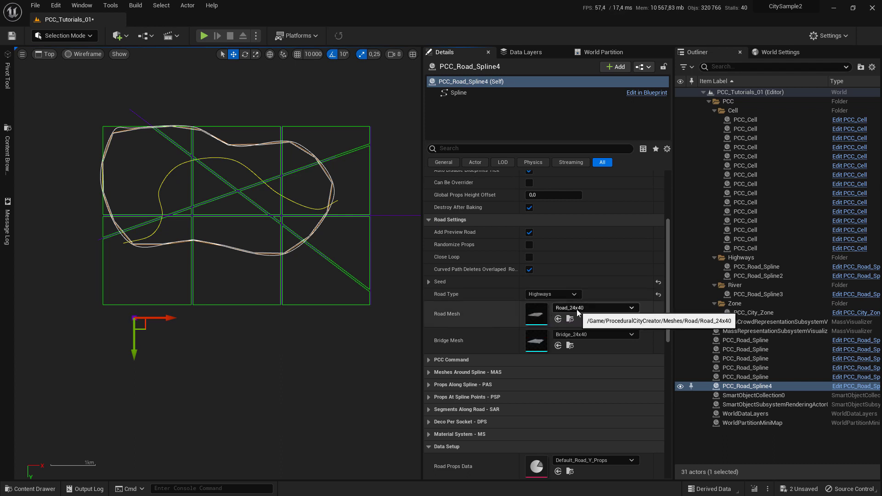
mouse_move(564, 345)
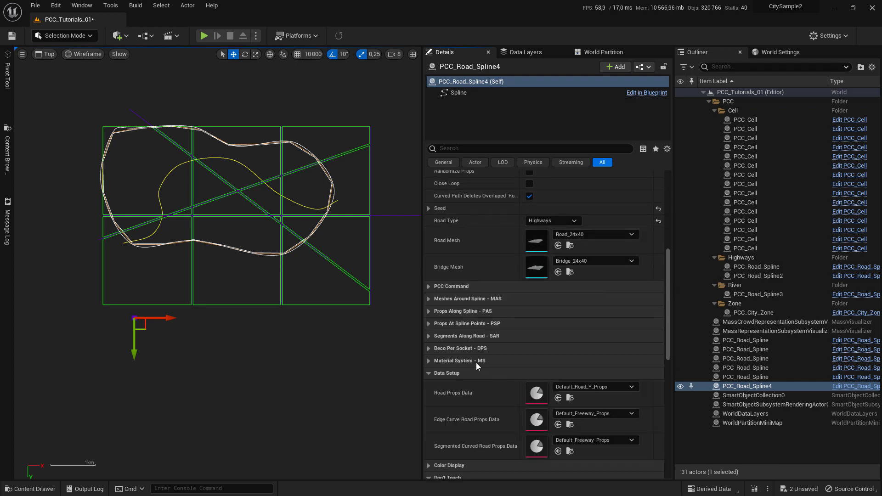
mouse_move(450, 381)
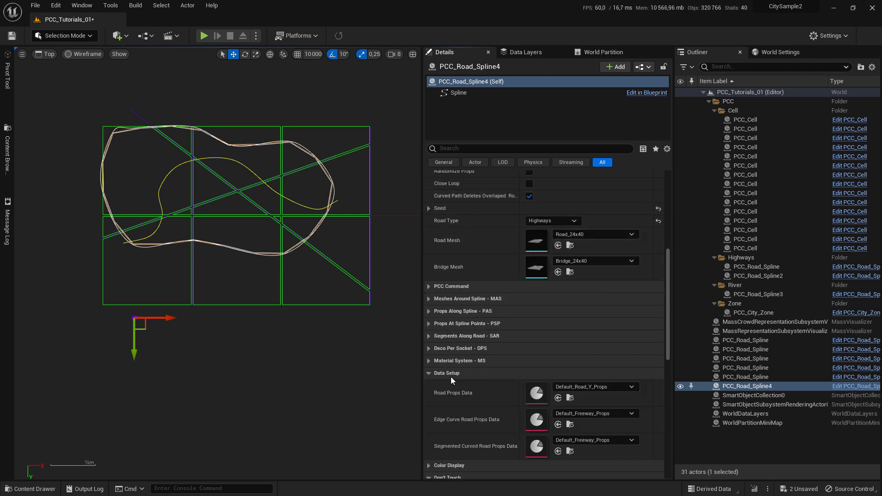
Step: Assign Matrix_Highways_Road_Props as PCC_Road_Spline4's road props data via the asset picker search
click(632, 386)
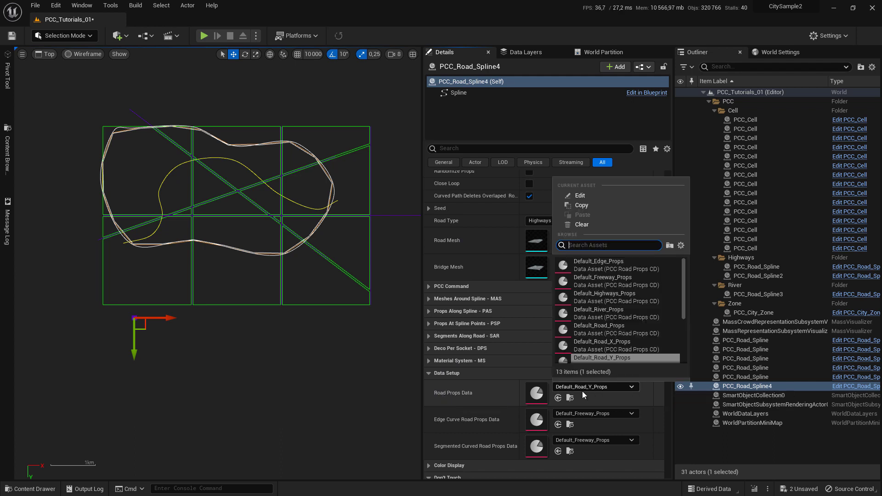
text(matric)
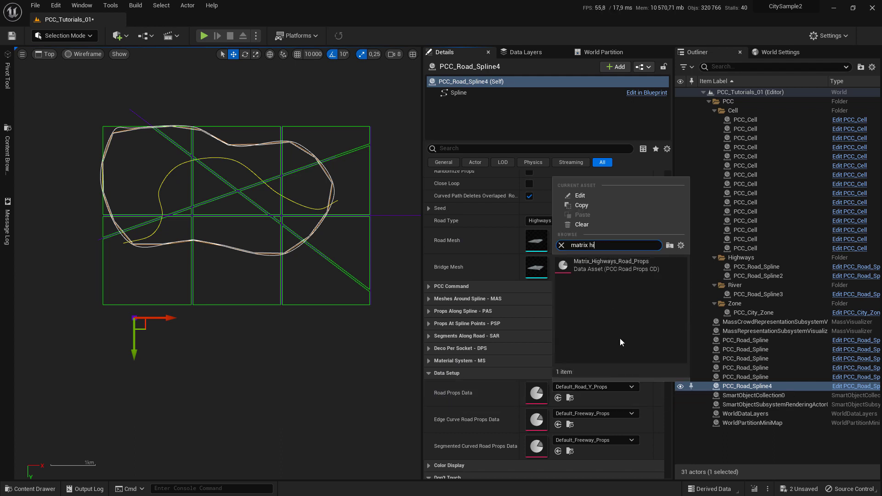
click(611, 266)
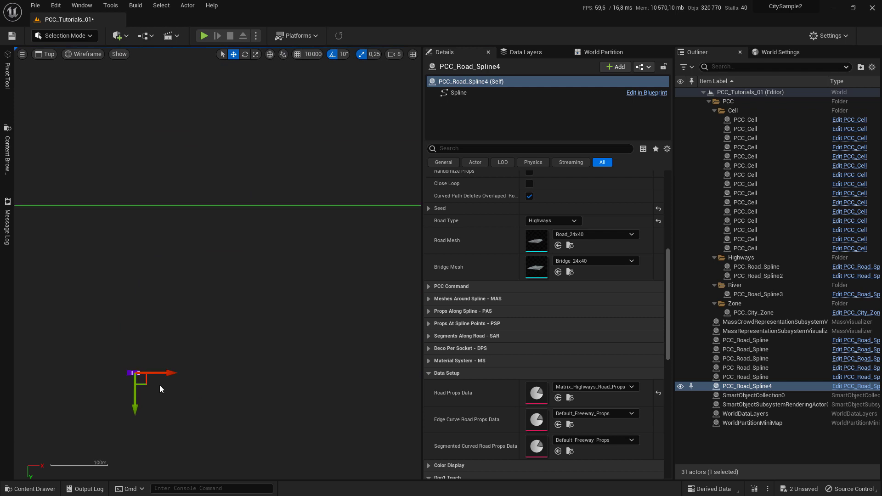
Step: Zoom the Top viewport out to bring the whole city layout into view
scroll(down, 3)
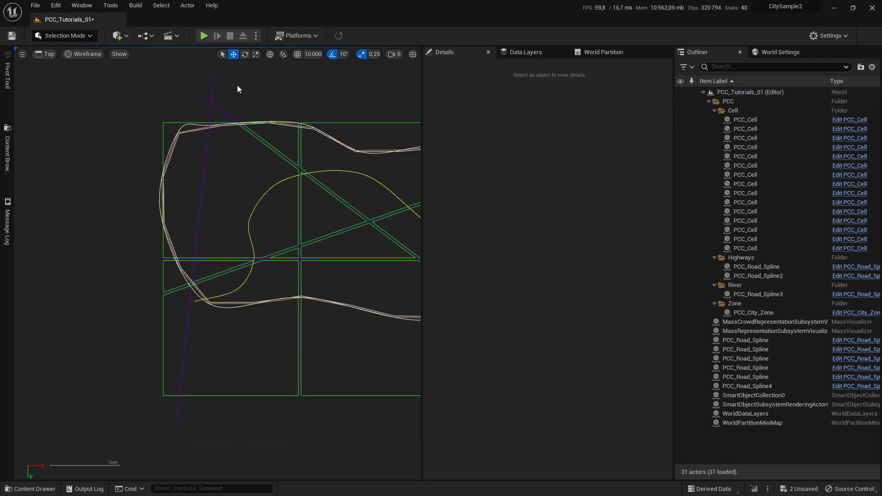
Step: Select the top-left PCC_Cell that the new highway crosses
click(745, 138)
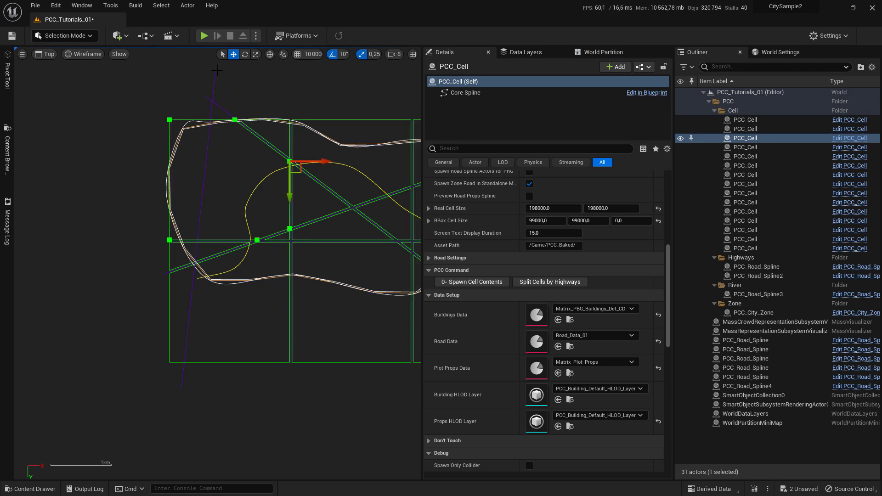
mouse_move(588, 131)
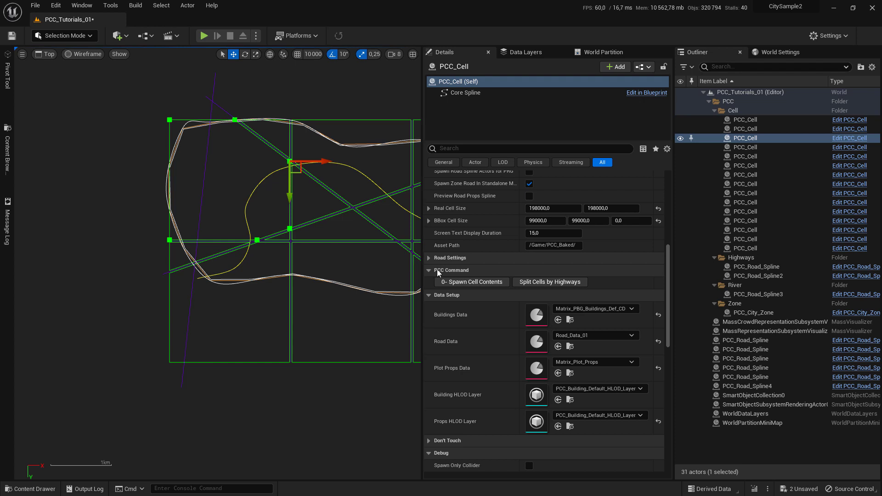
mouse_move(549, 282)
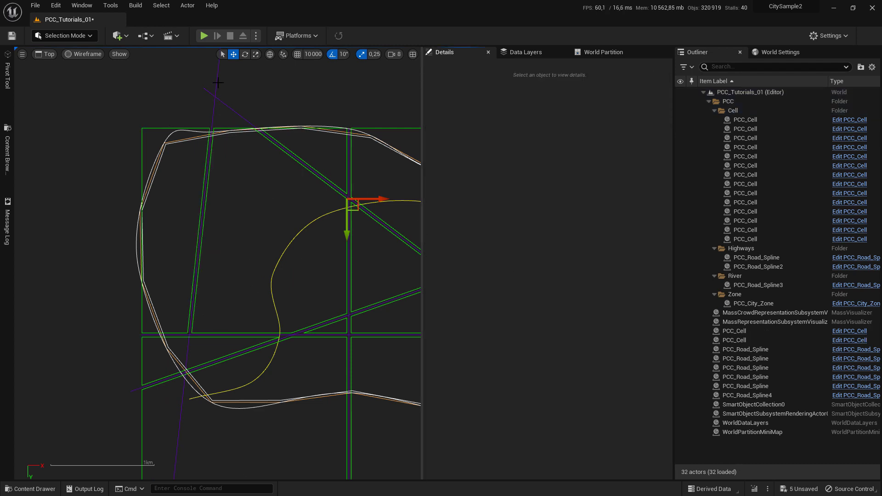
mouse_move(201, 218)
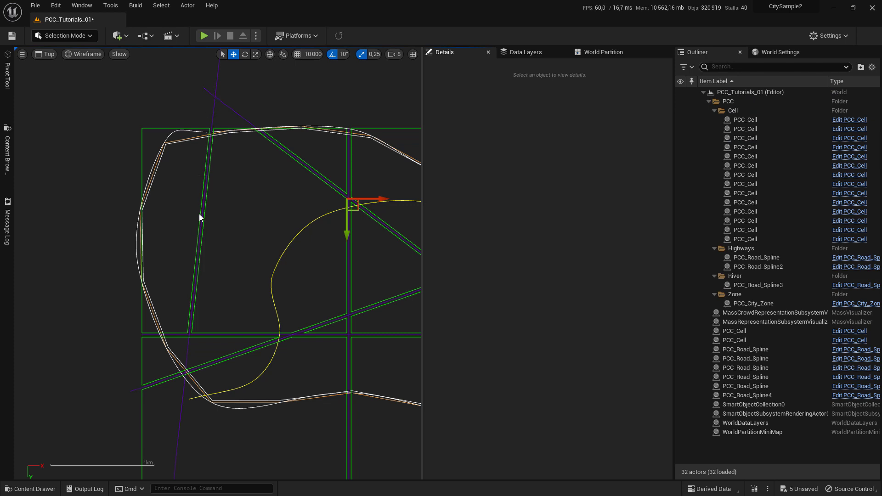
mouse_move(167, 128)
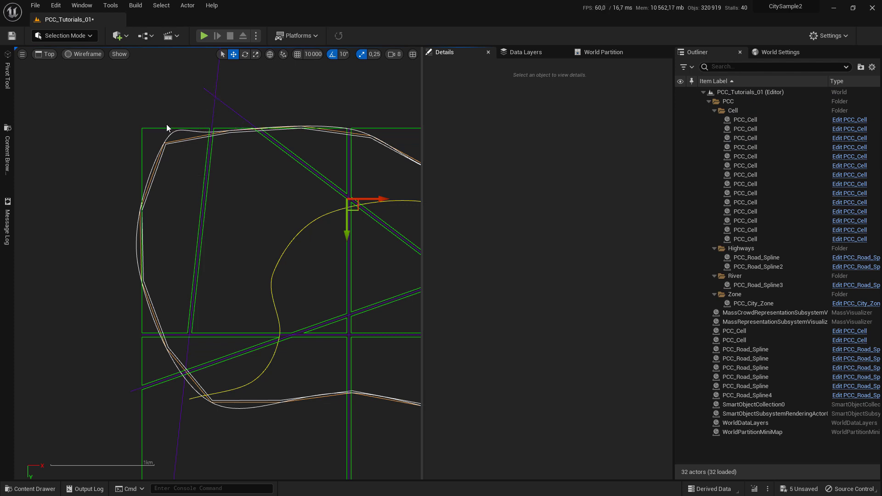
mouse_move(186, 354)
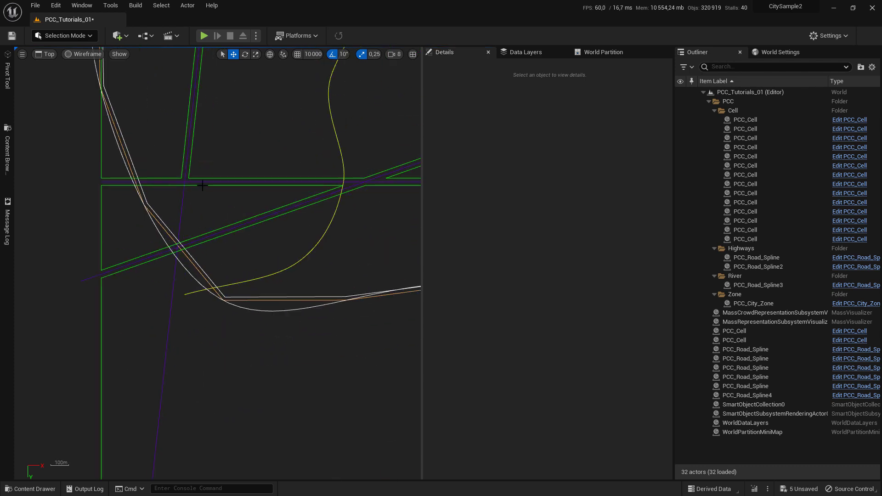
Step: Select the lower-left PCC_Cell and run Split Cells by Highways on it and the resulting cell
click(745, 138)
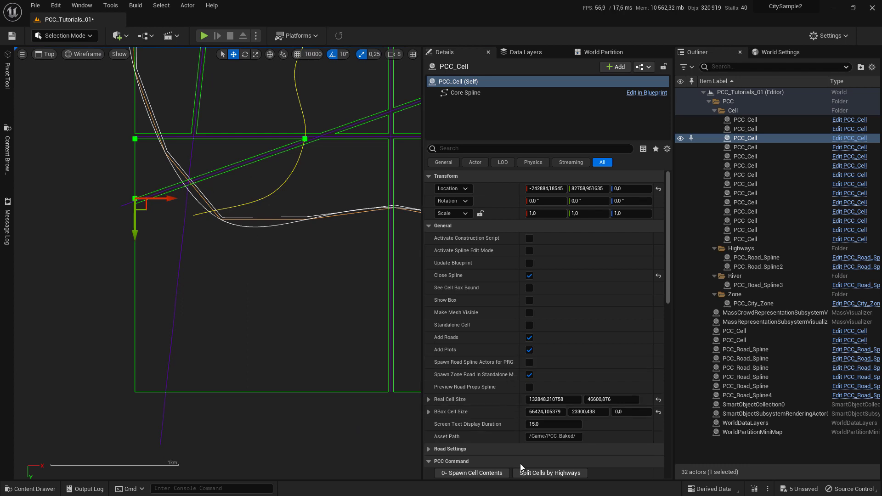
click(548, 473)
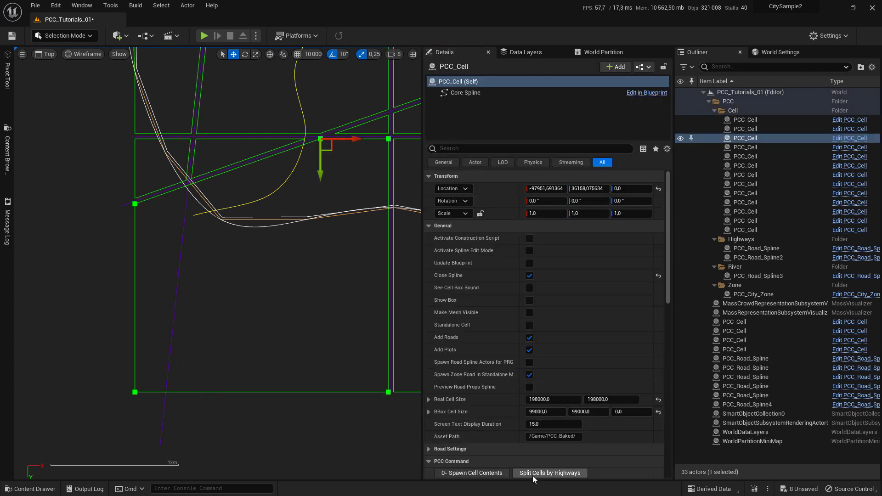
click(548, 473)
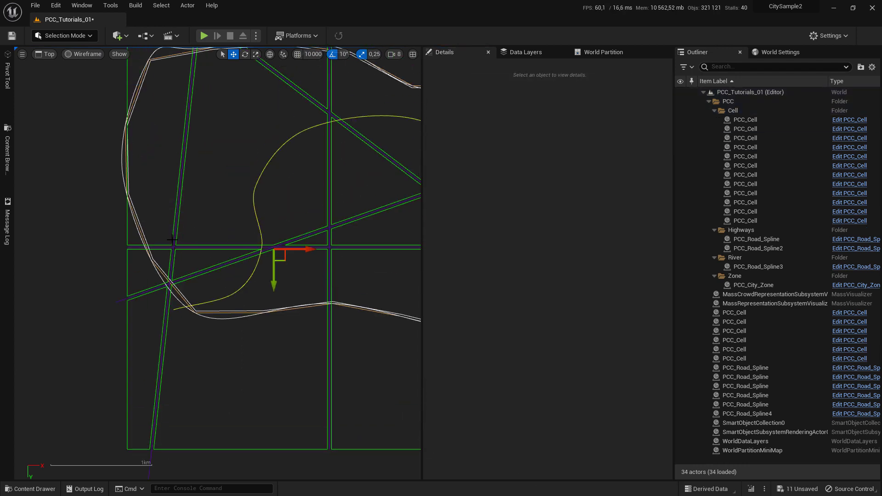